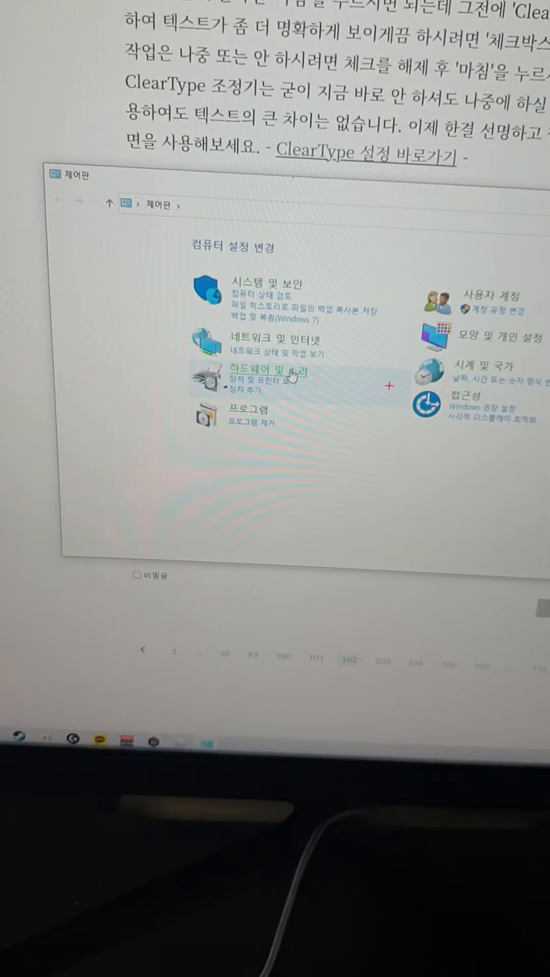
Open Hardware and Sound to reach the Sound dialog's playback devices
click(246, 371)
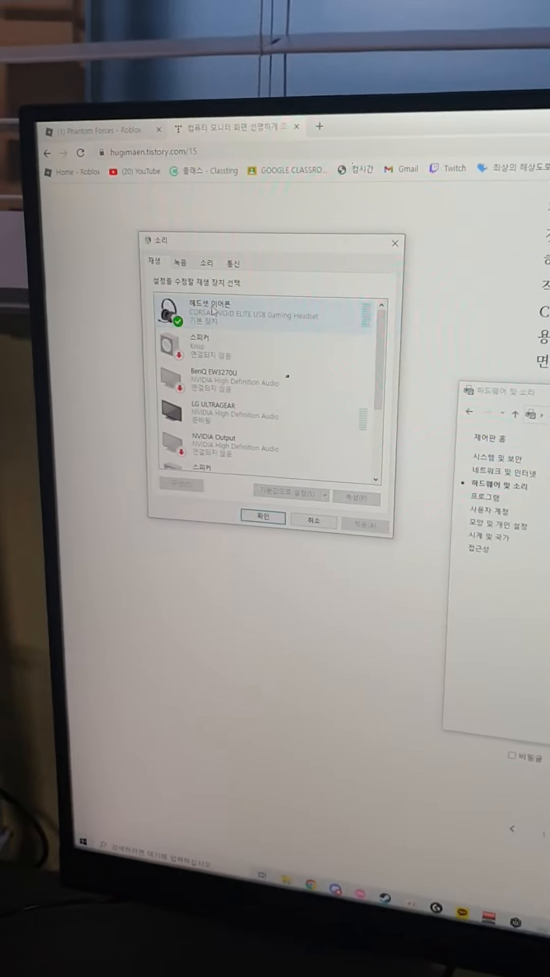
click(356, 499)
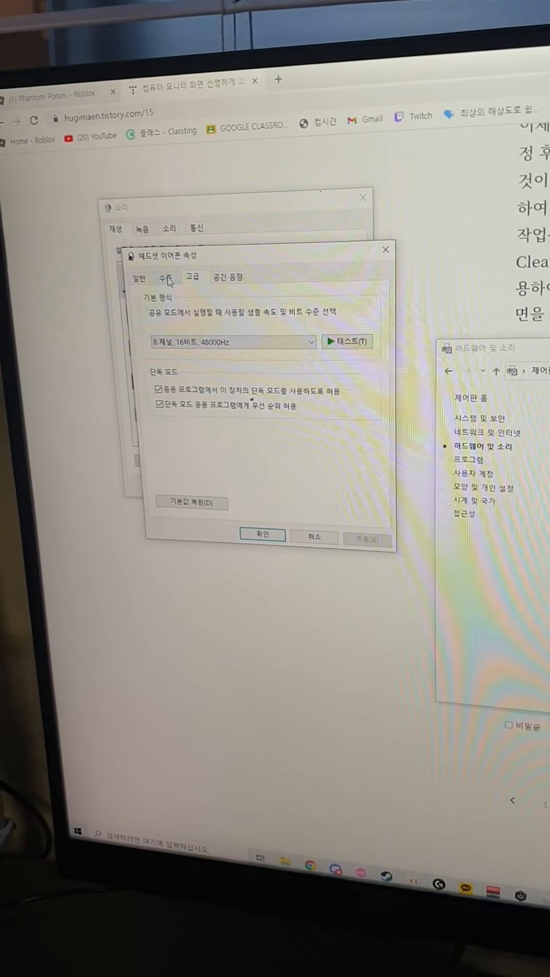
click(139, 279)
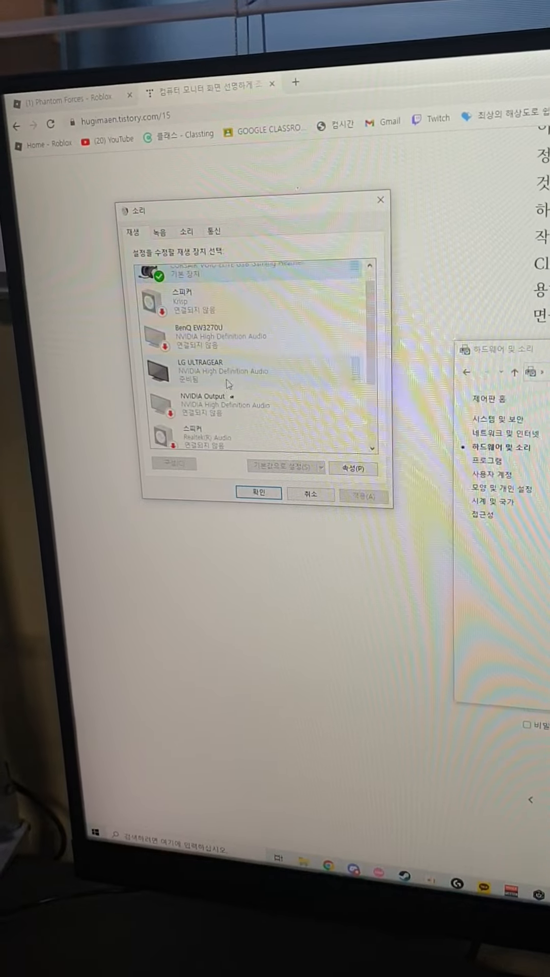
click(166, 231)
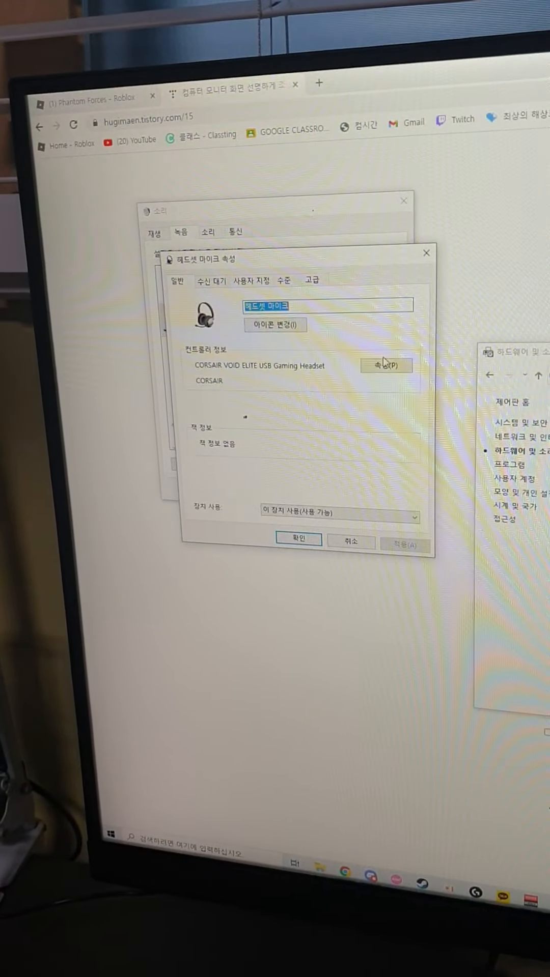
Check the headset controller properties, confirm it works properly, and close them
click(385, 364)
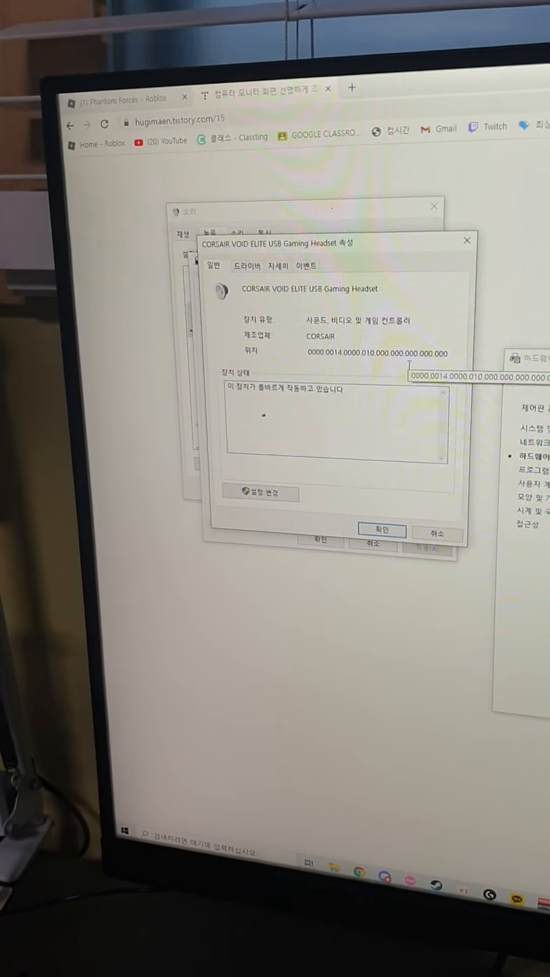
click(247, 265)
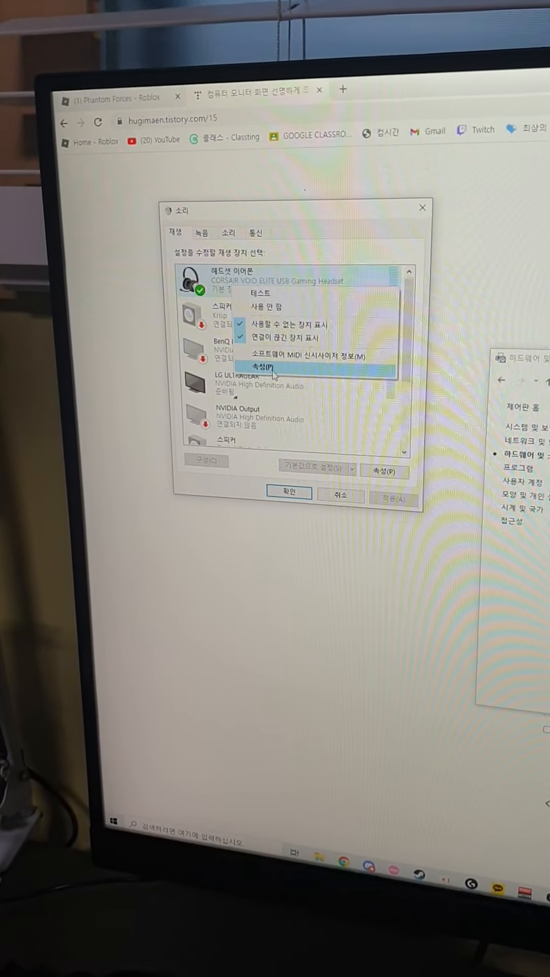
Show the CORSAIR VOID ELITE headset's driver details: provider CORSAIR, version 2.3.33.0
click(261, 368)
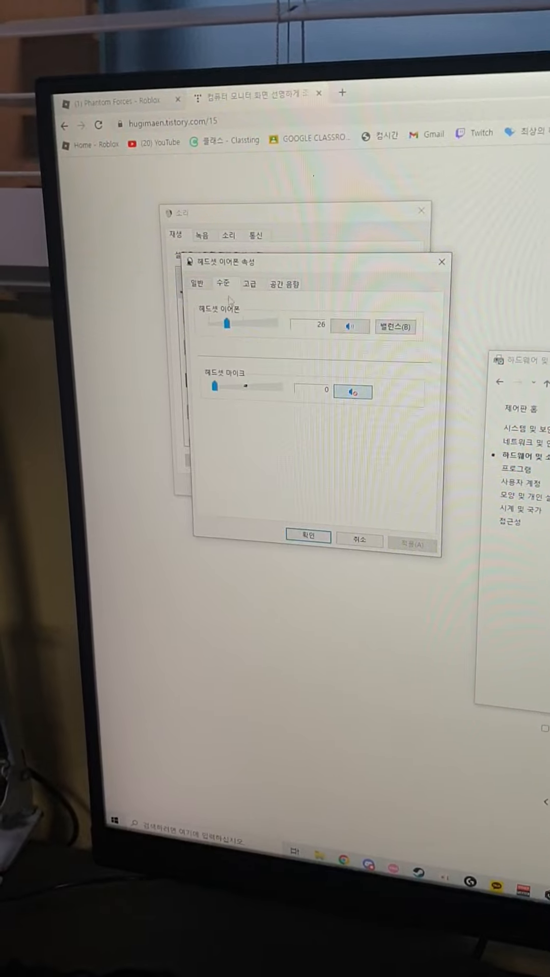
click(194, 283)
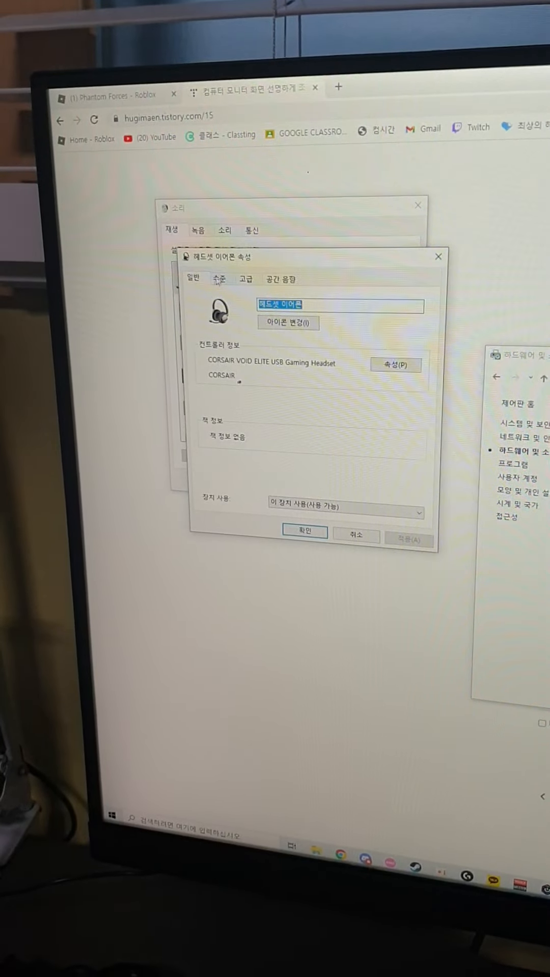
click(395, 365)
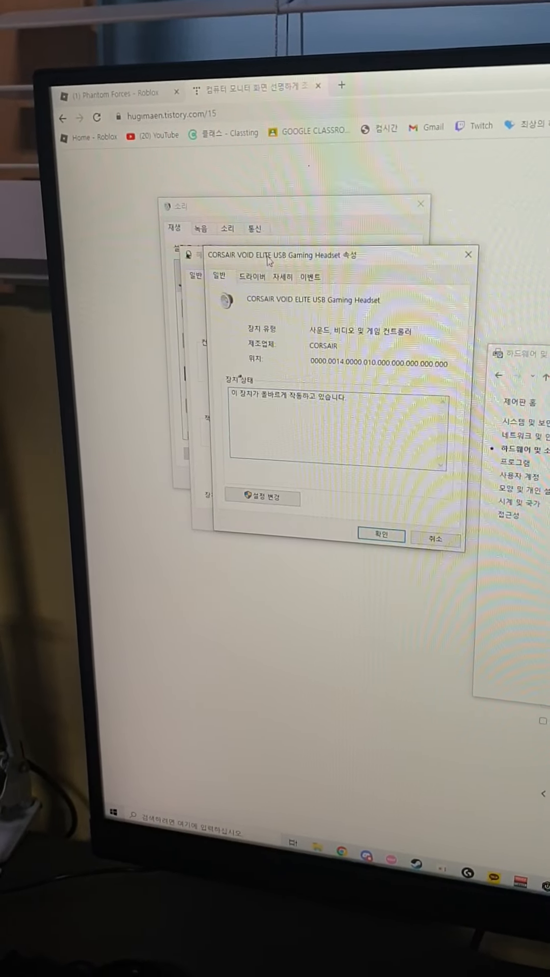
click(253, 281)
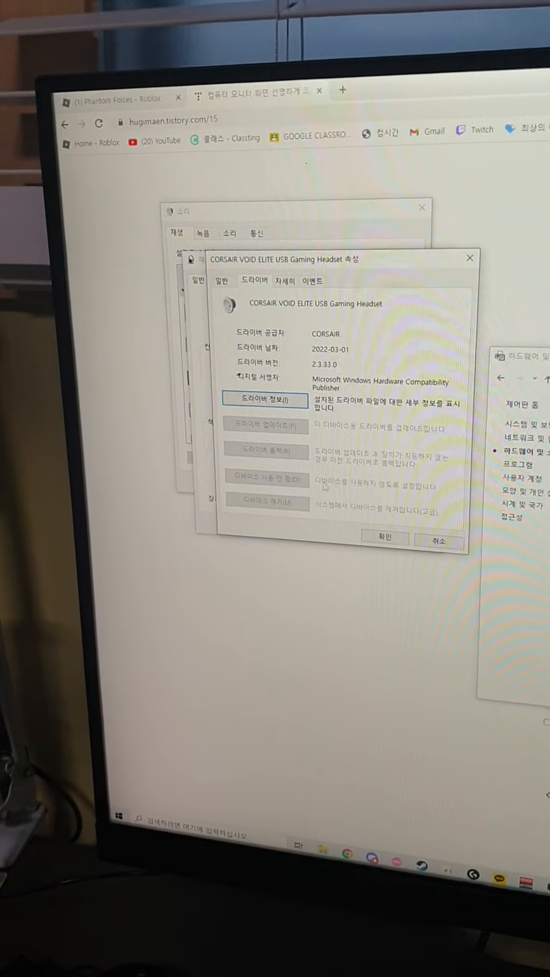